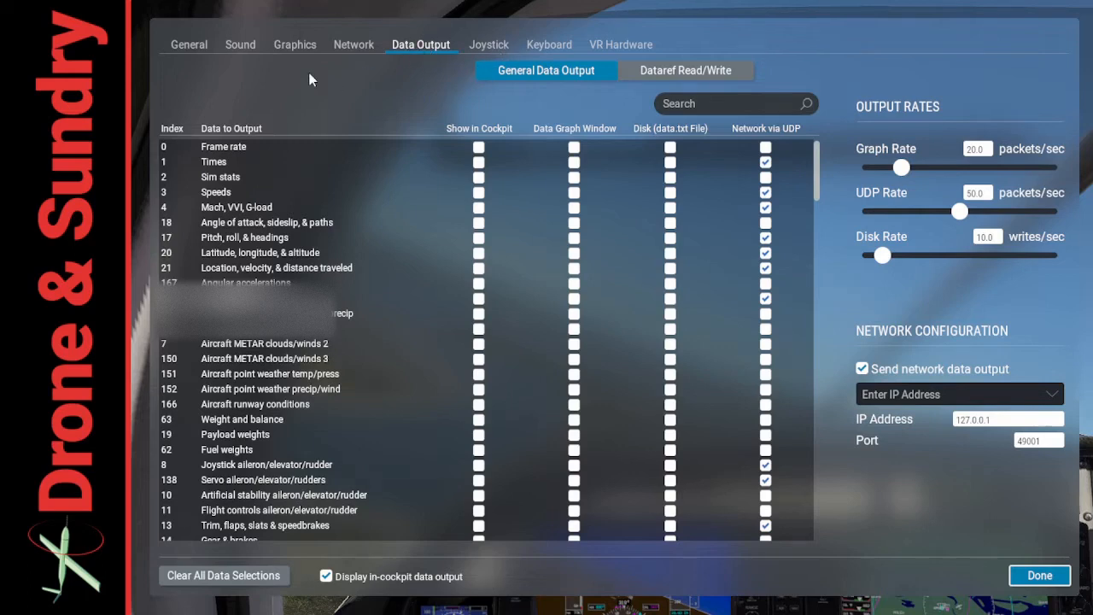
- Review X-Plane's network port and UDP data output settings, then show Mission Planner's Simulation tab with Model xplane
click(353, 44)
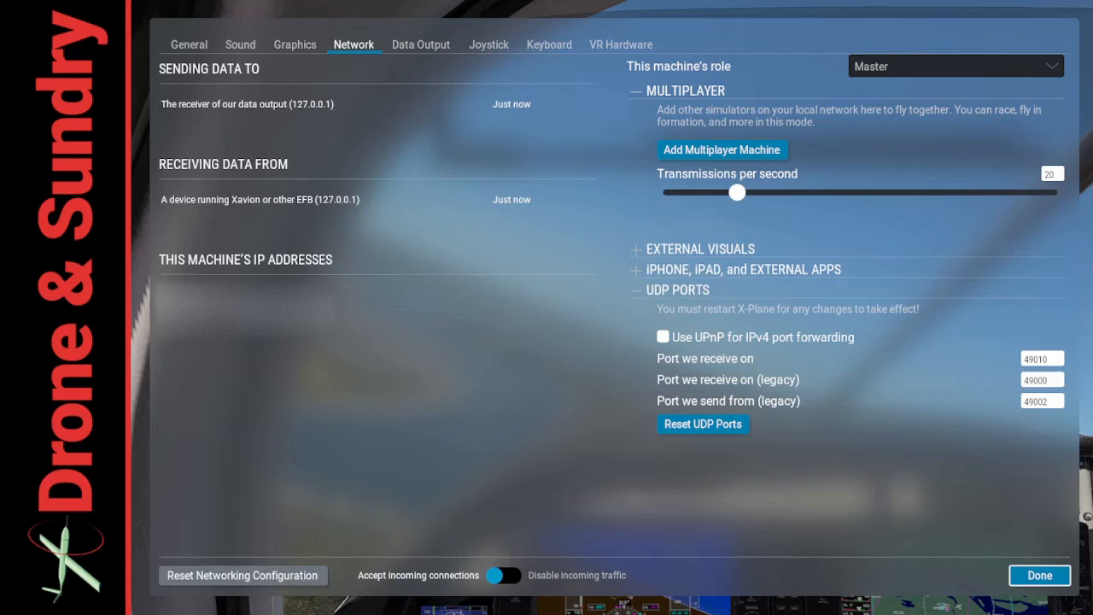
mouse_move(962, 450)
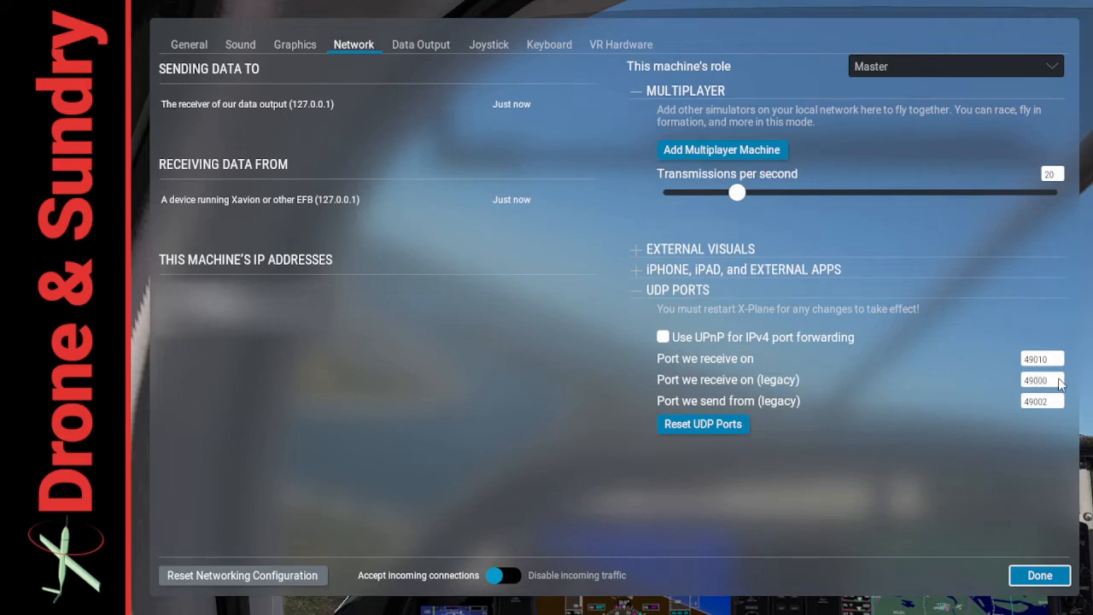
mouse_move(1013, 476)
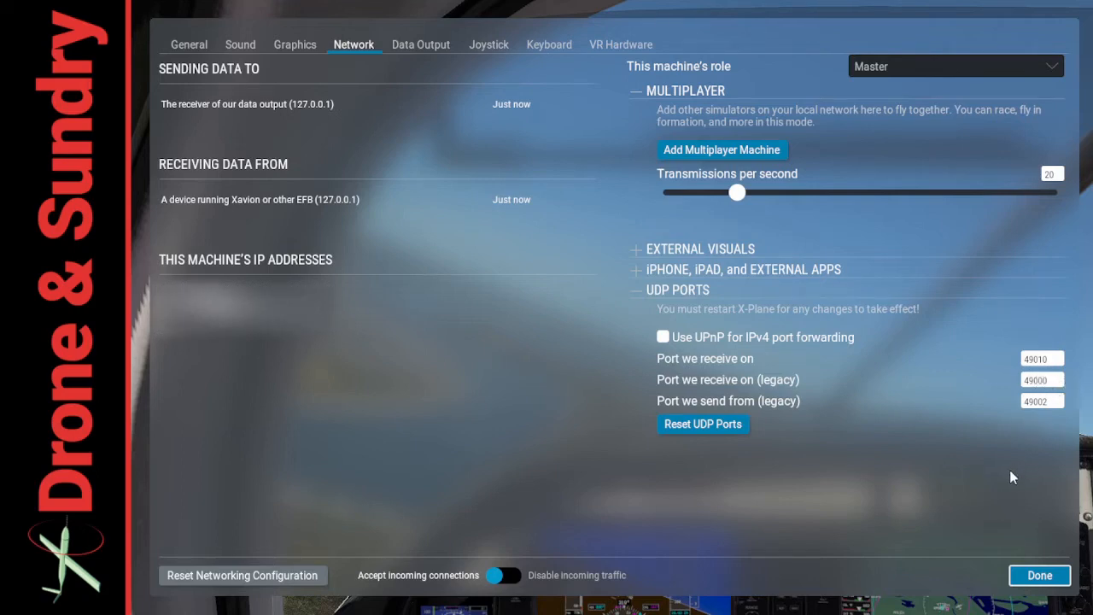
mouse_move(1016, 469)
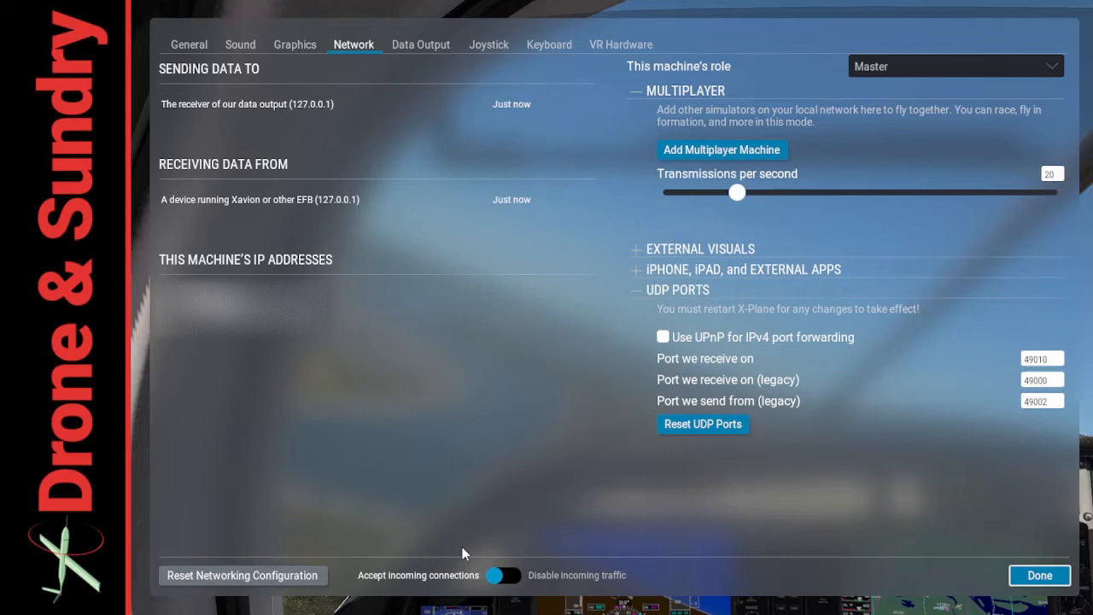
mouse_move(704, 2)
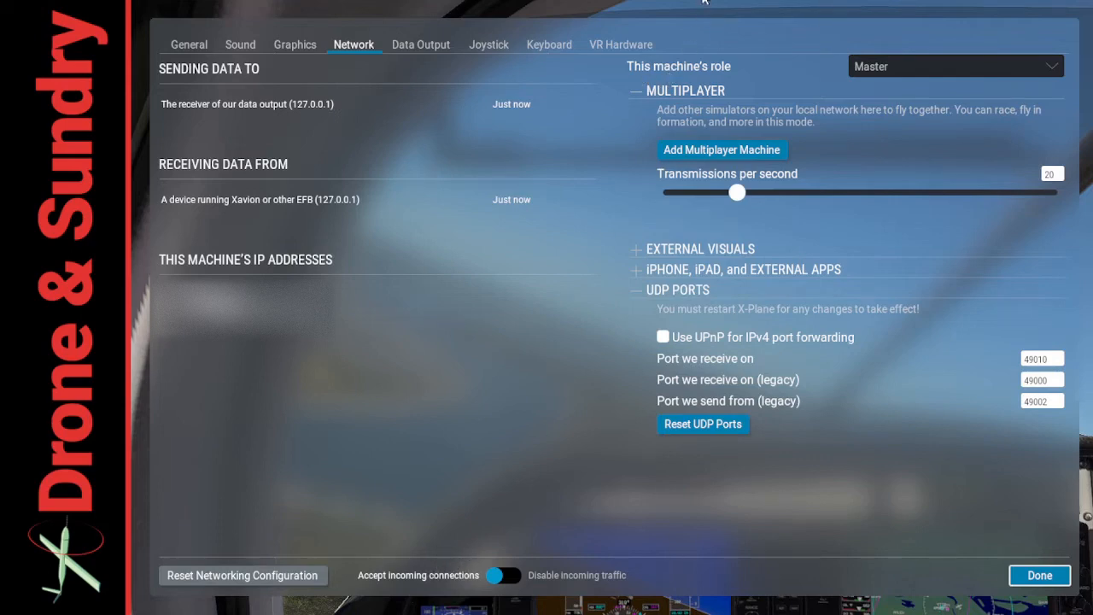
mouse_move(575, 112)
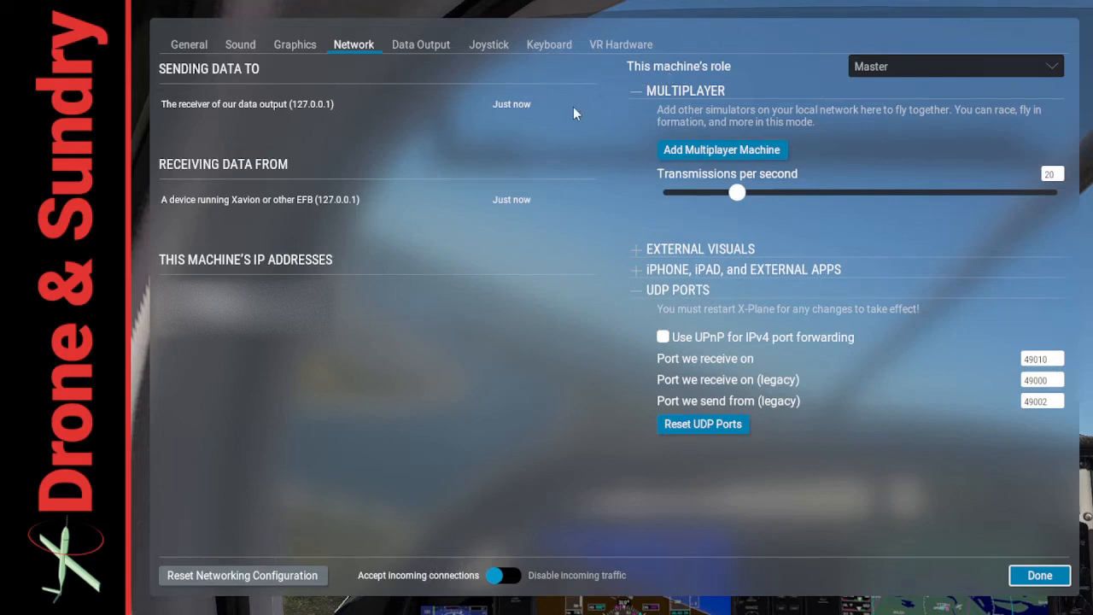
click(420, 45)
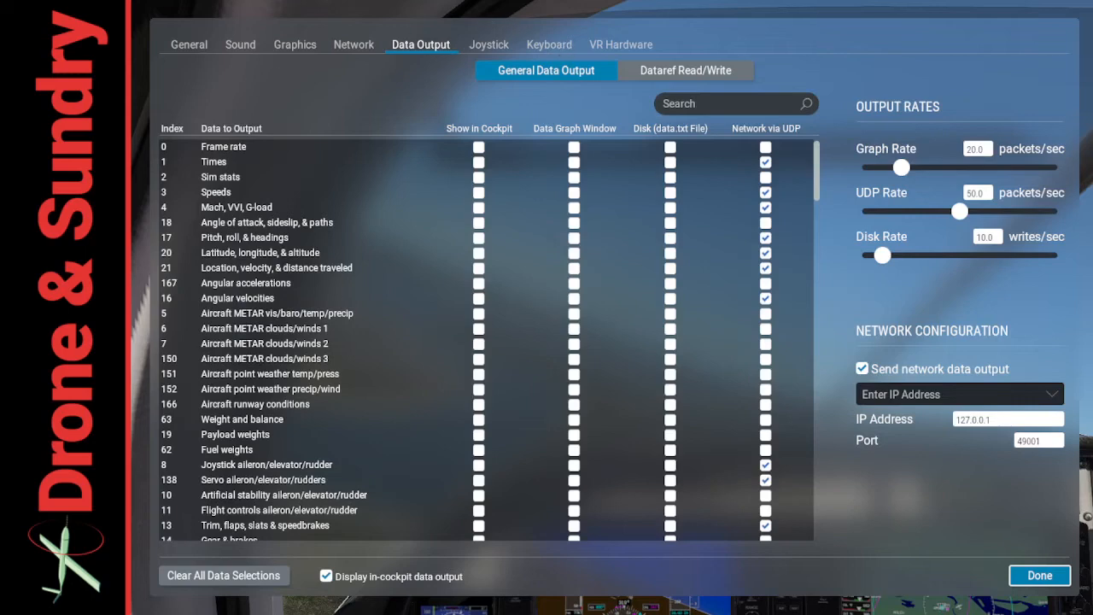
scroll(down, 3)
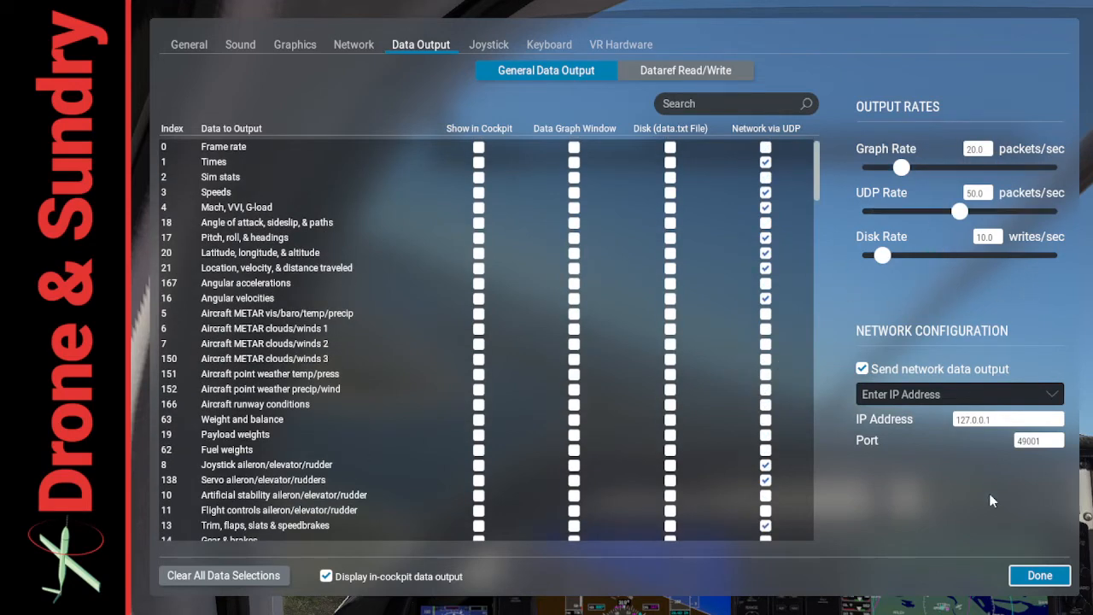
mouse_move(966, 471)
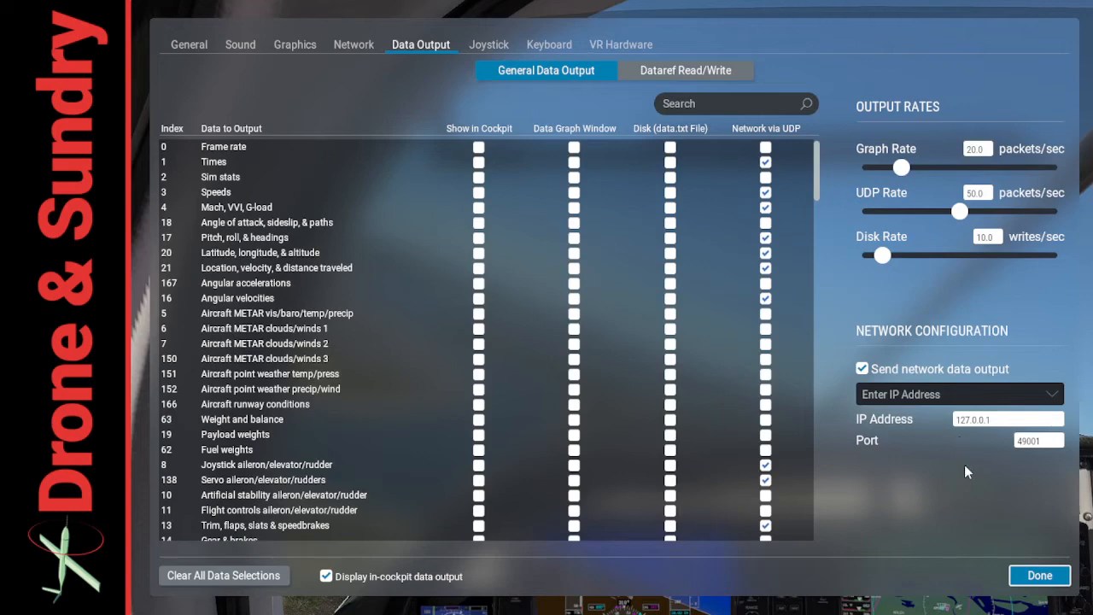
mouse_move(962, 472)
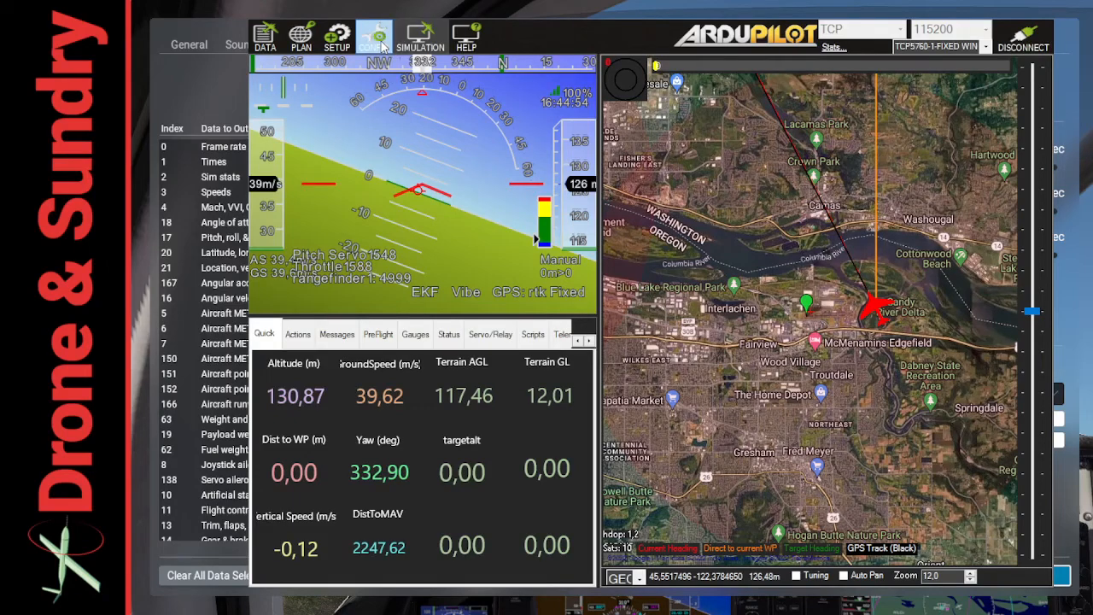
click(418, 33)
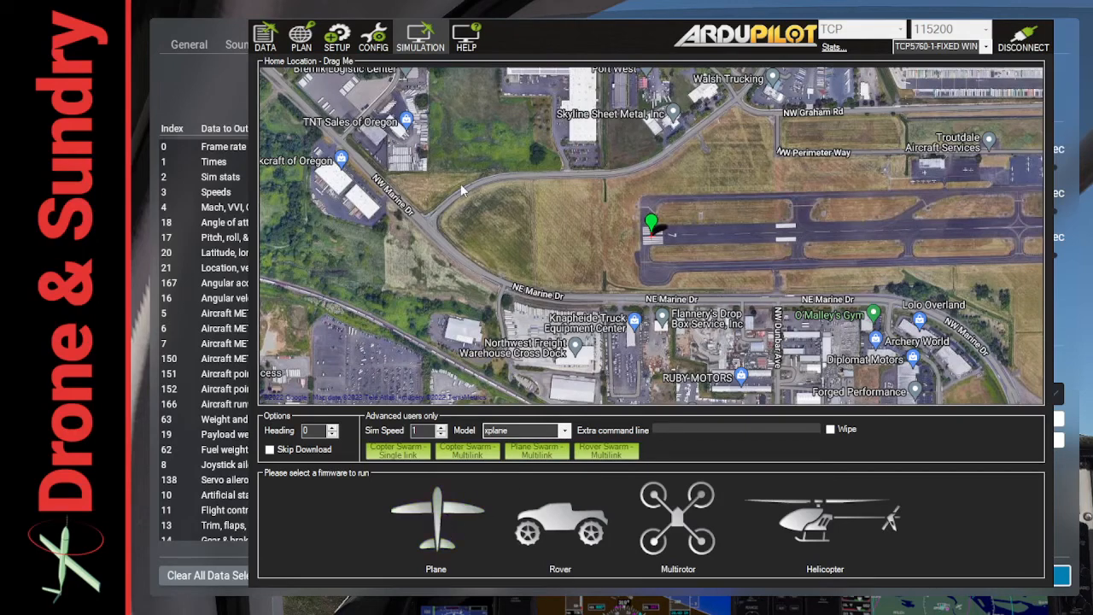
mouse_move(523, 224)
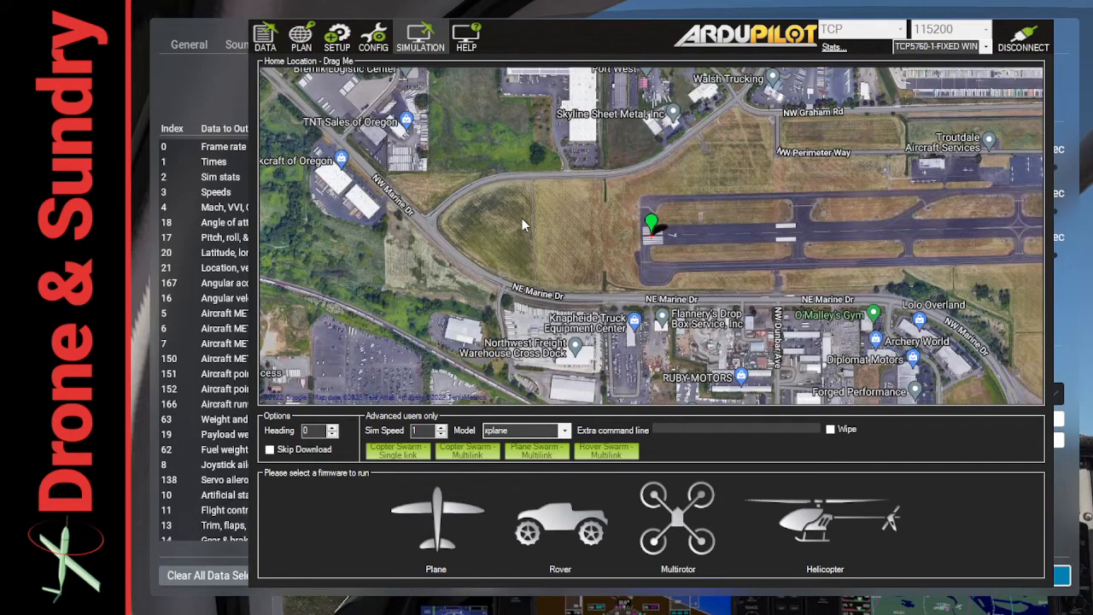
mouse_move(287, 459)
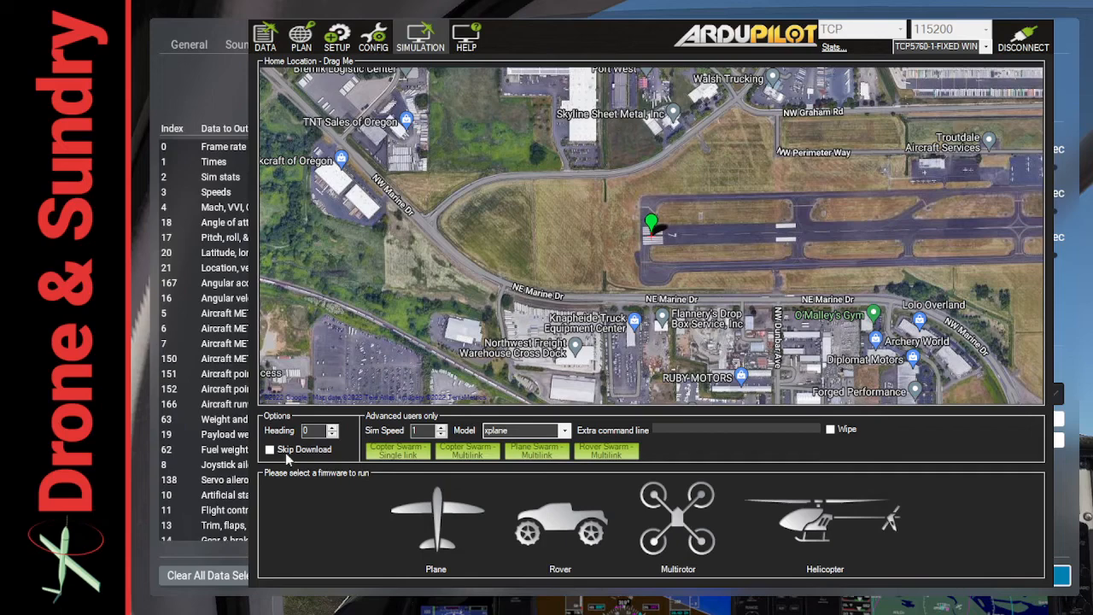